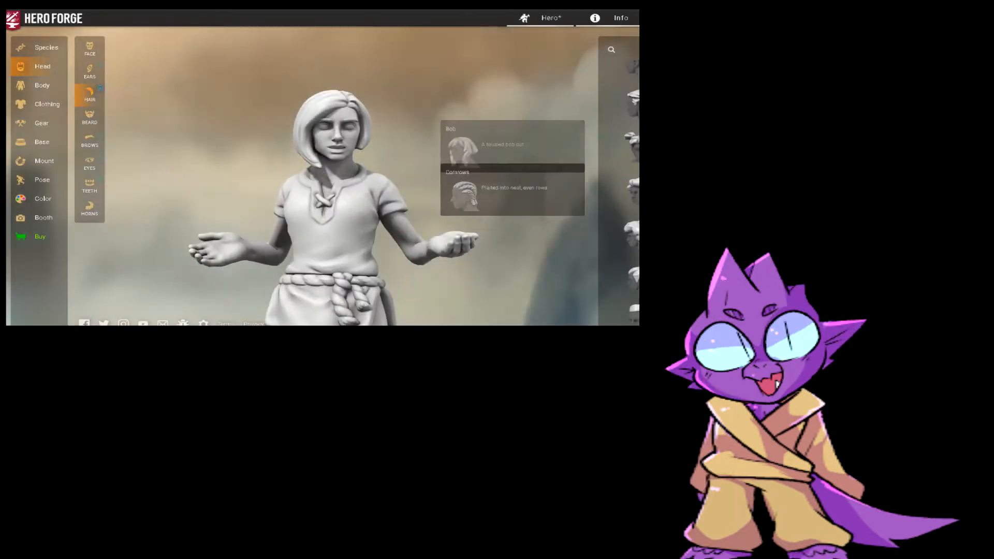
# Choose eyebrows under Head, then move on to the Body shaping options.
pyautogui.click(89, 140)
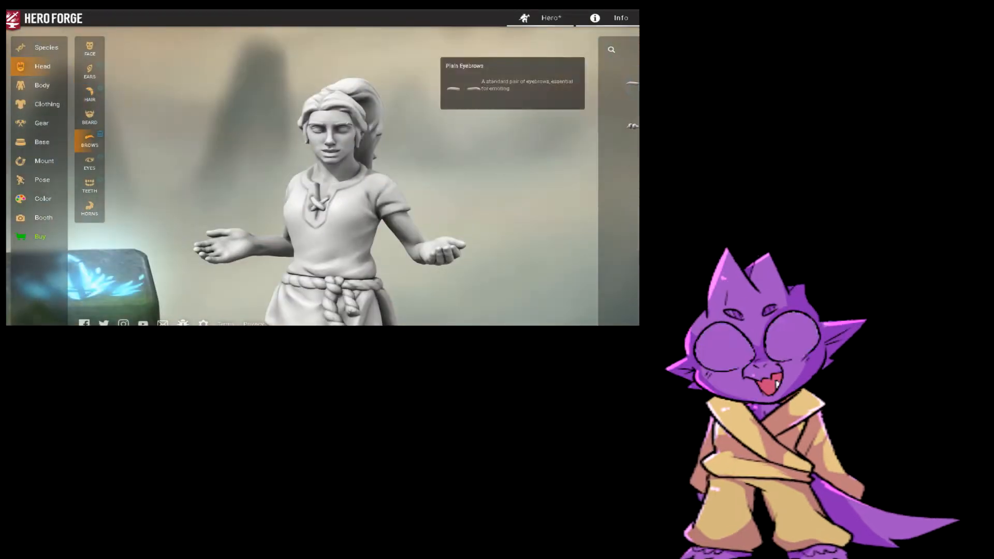
pyautogui.click(41, 85)
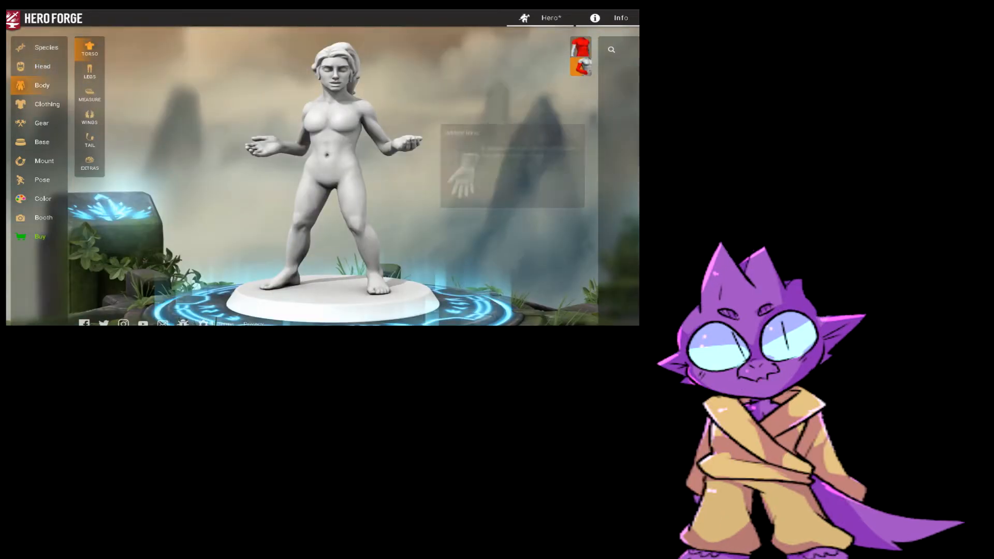
# Tune body proportions with the Measure sliders, then dress her in padded armour from Clothing.
pyautogui.click(89, 95)
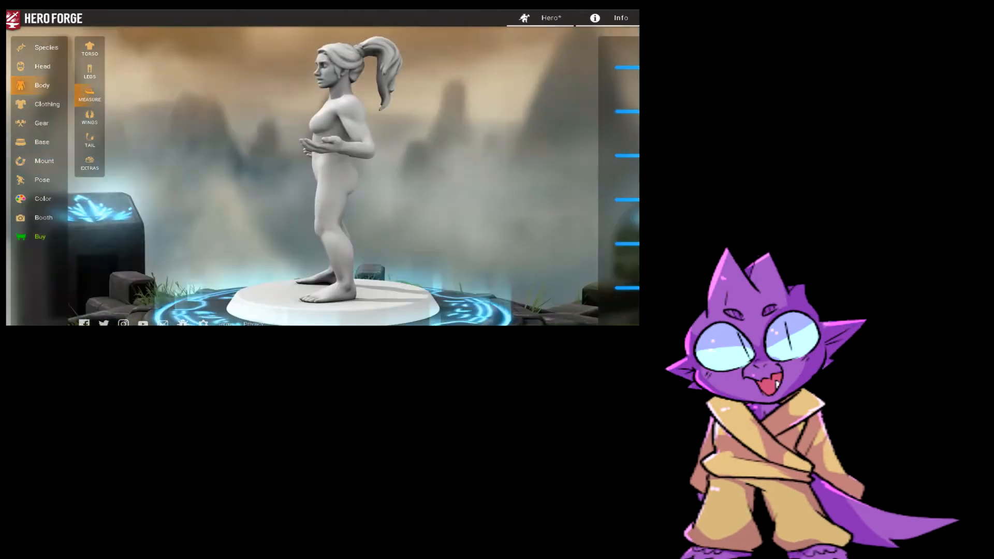
pyautogui.click(46, 104)
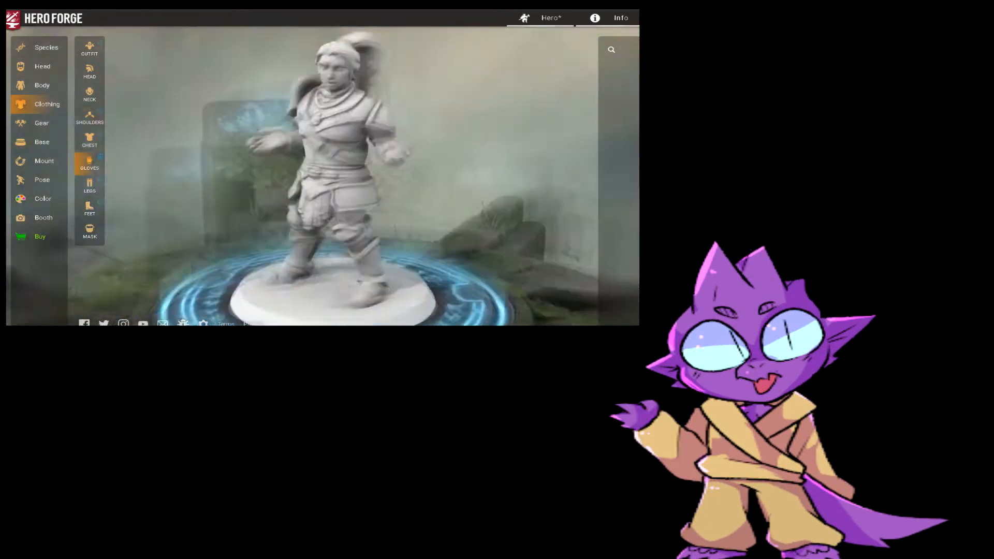
# Equip a sword in her hands and a shield on her back, then move to Base selection.
pyautogui.click(89, 209)
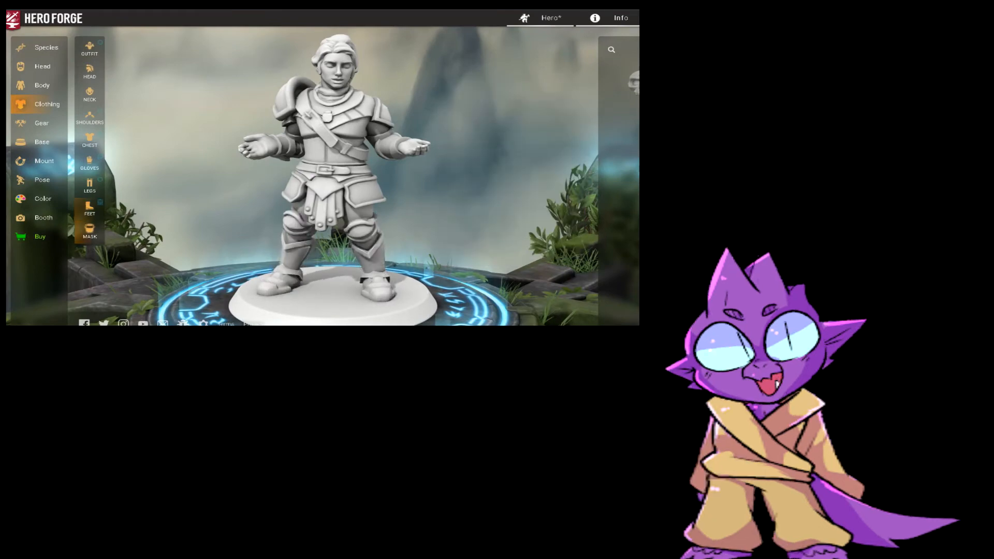
pyautogui.click(41, 122)
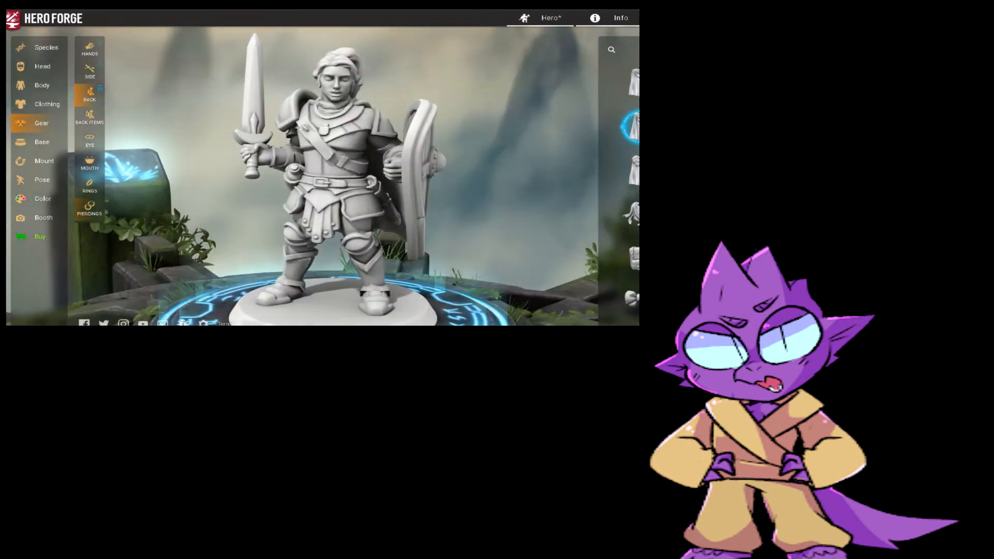
pyautogui.click(42, 142)
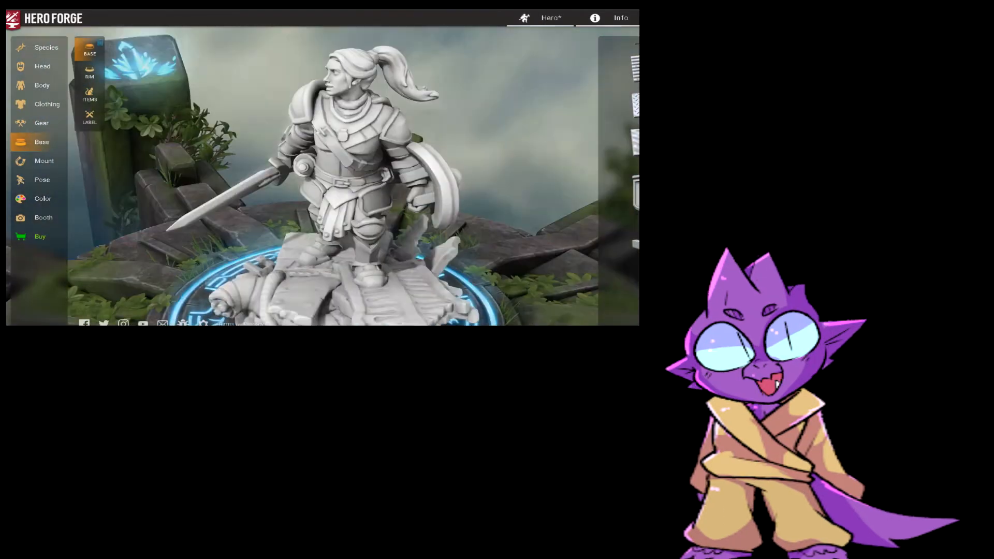
# Add decorative rubble items to the base and seat the knight on a horse mount with a lance.
pyautogui.click(89, 95)
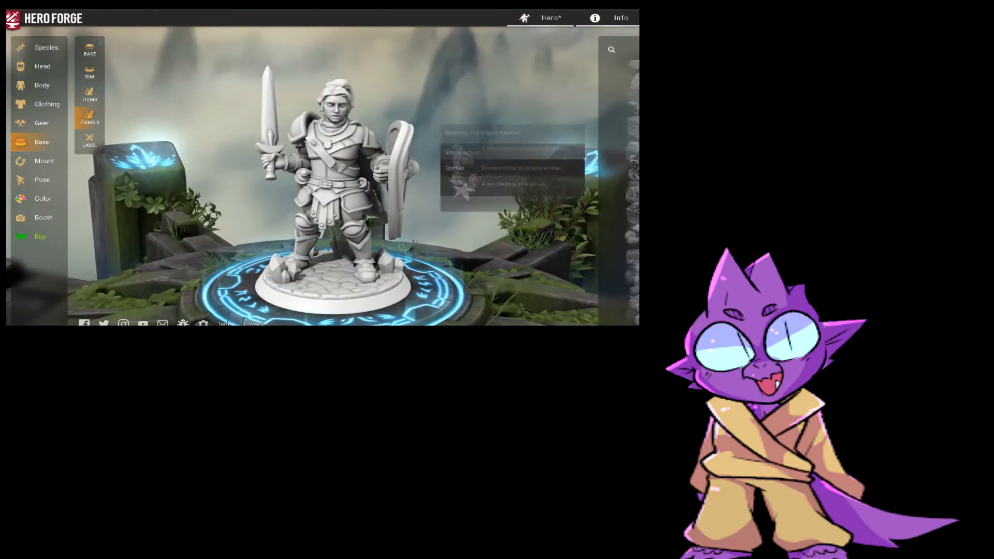
pyautogui.click(41, 122)
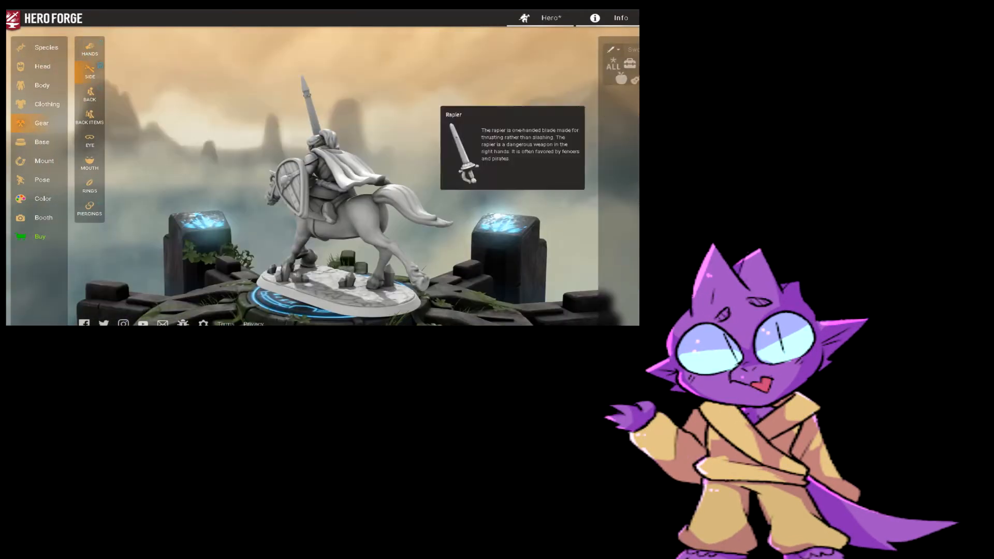
# Pose the rider with lance raised and eyes looking upward via Body, Eyes and Advanced, then start colouring.
pyautogui.click(42, 179)
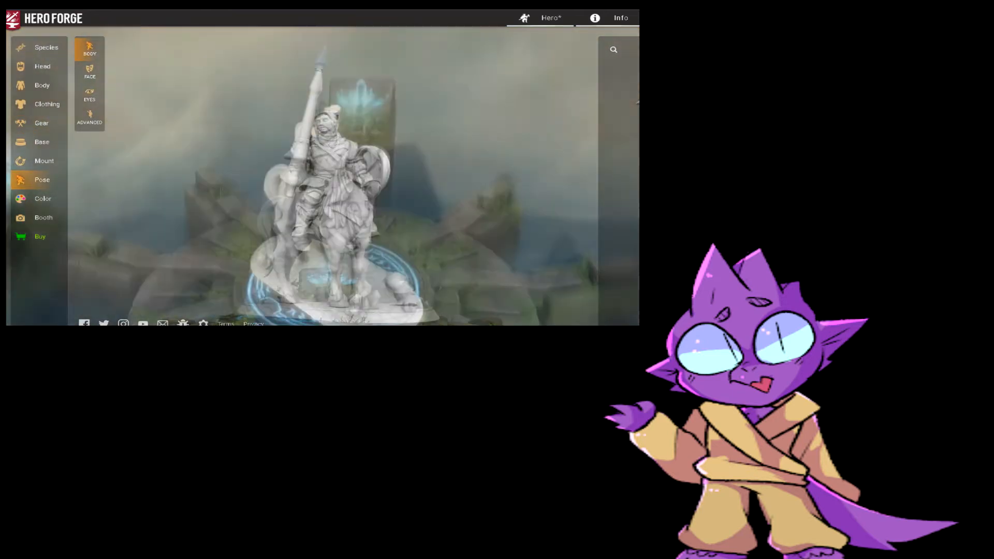
pyautogui.click(89, 69)
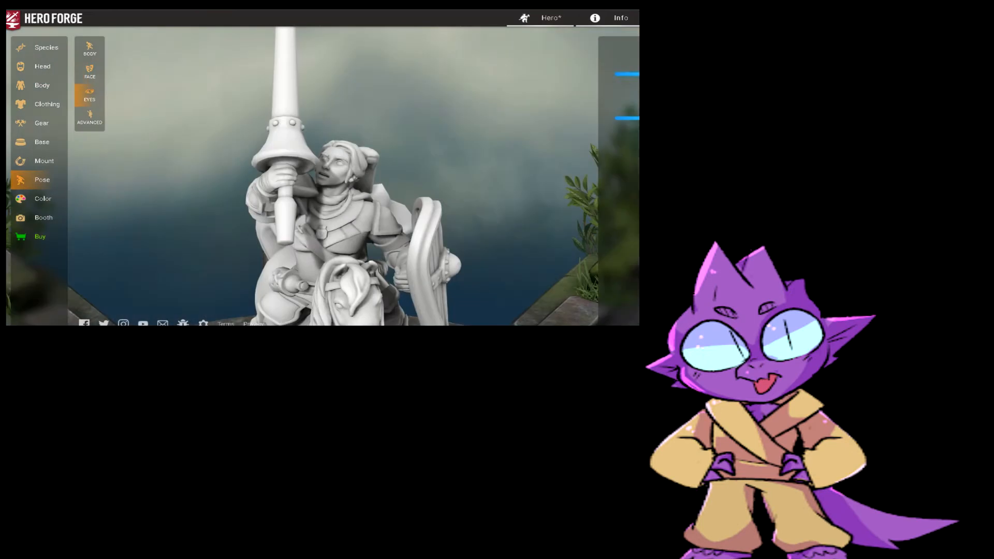
pyautogui.click(89, 119)
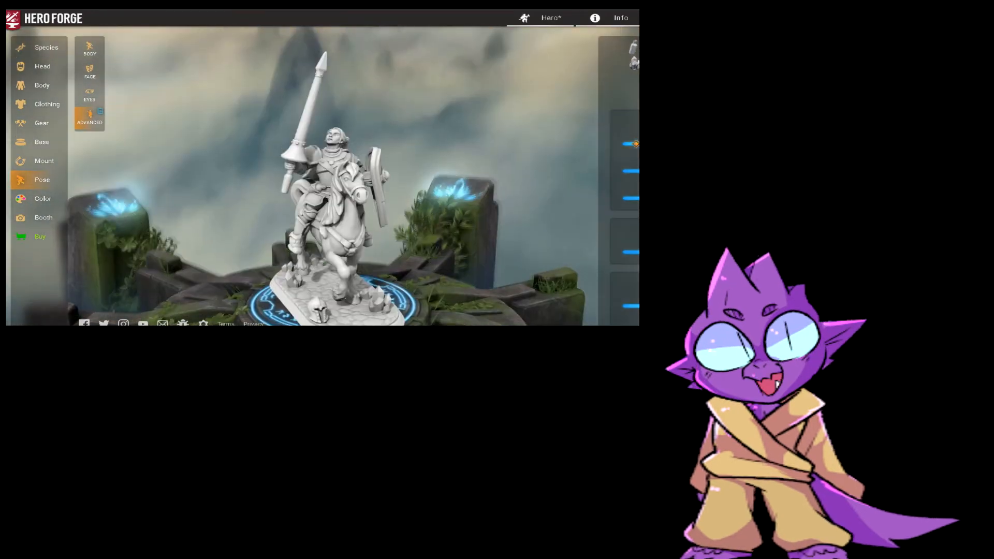
pyautogui.click(42, 199)
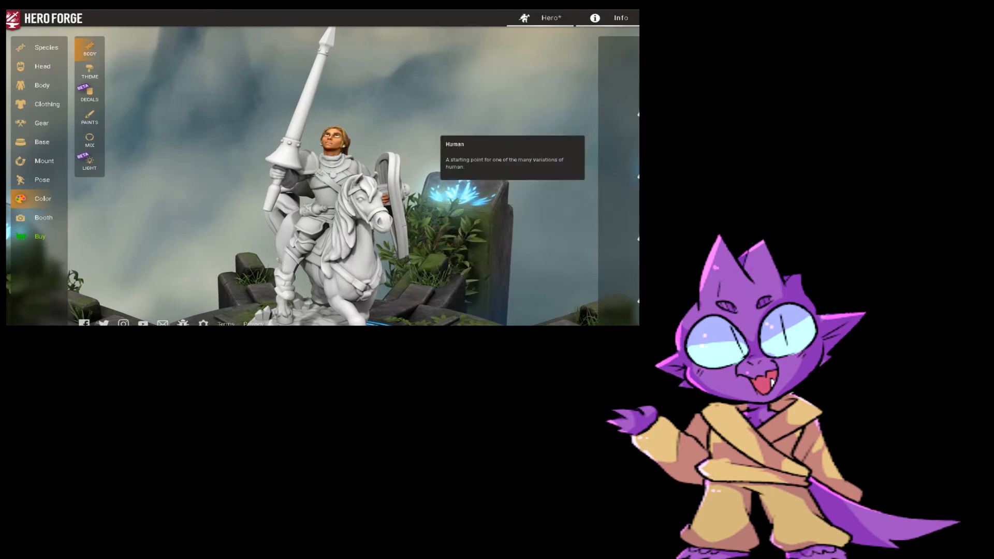
# Apply a colour theme and paint the armour silver, horse brown and base rocky, then go to the Booth.
pyautogui.click(89, 69)
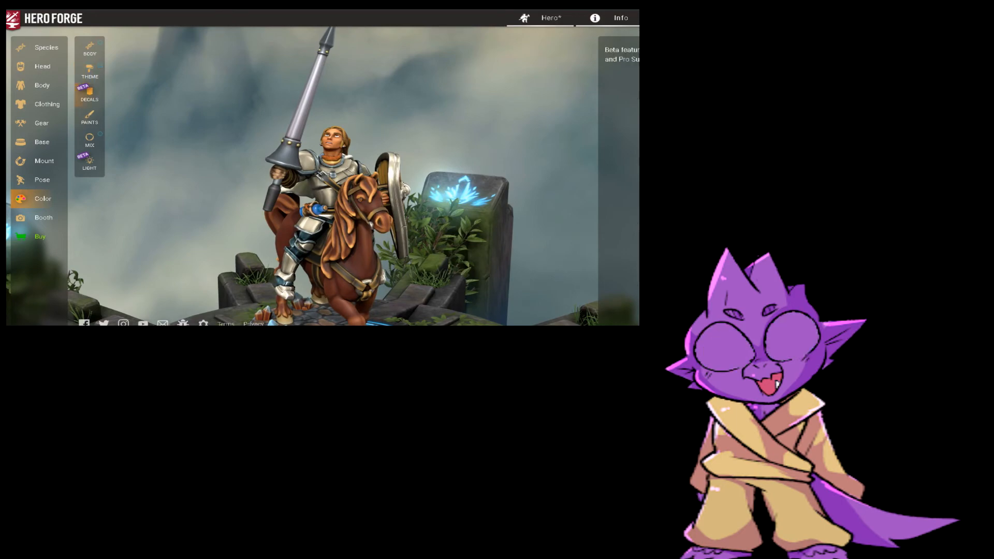
pyautogui.click(90, 118)
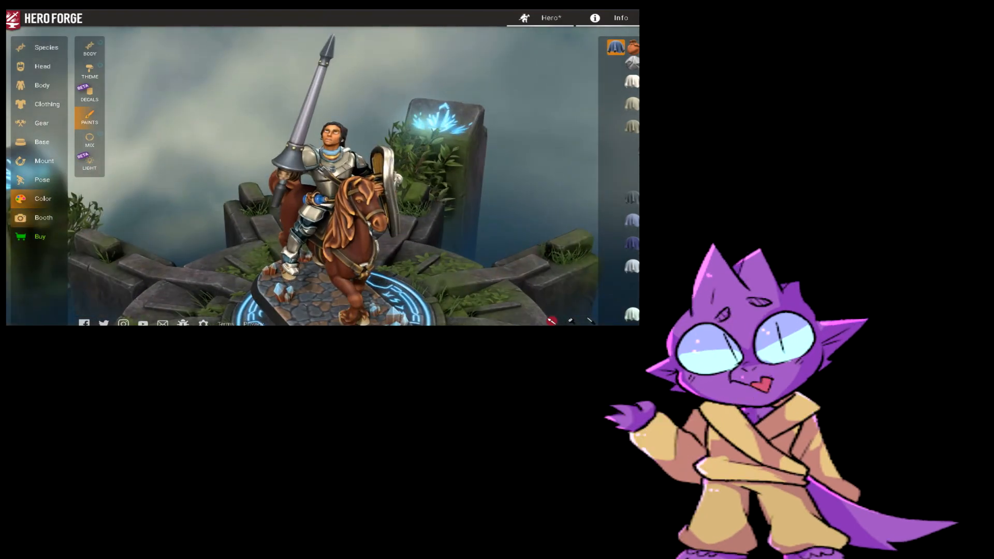
pyautogui.click(44, 217)
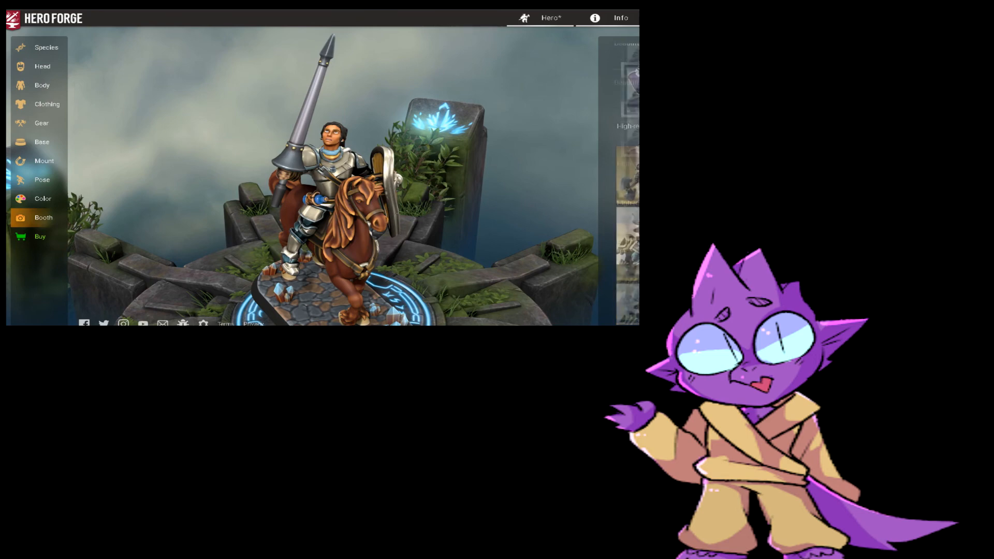